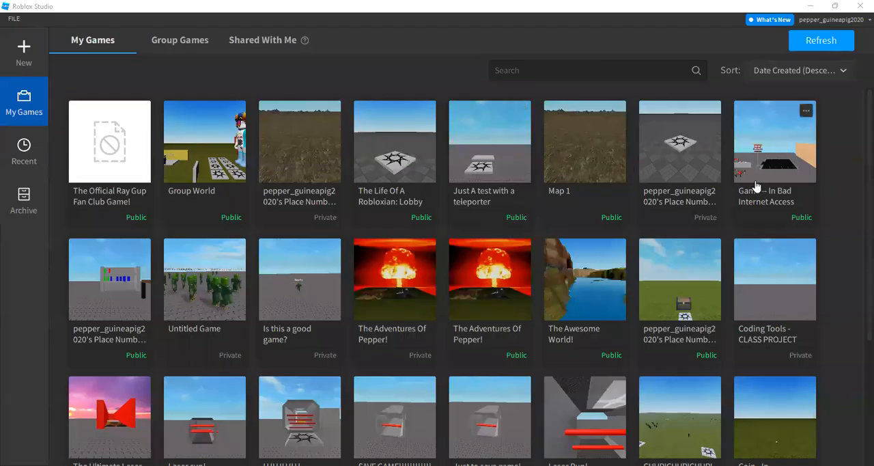
mouse_move(367, 231)
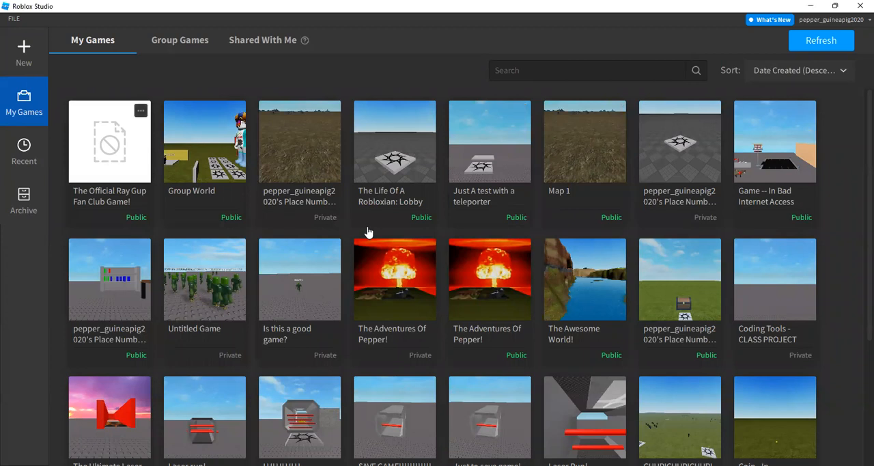
Step: Open The Official Ray Gup Fan Club Game! and dismiss the Team Create disconnection warning
double_click(109, 141)
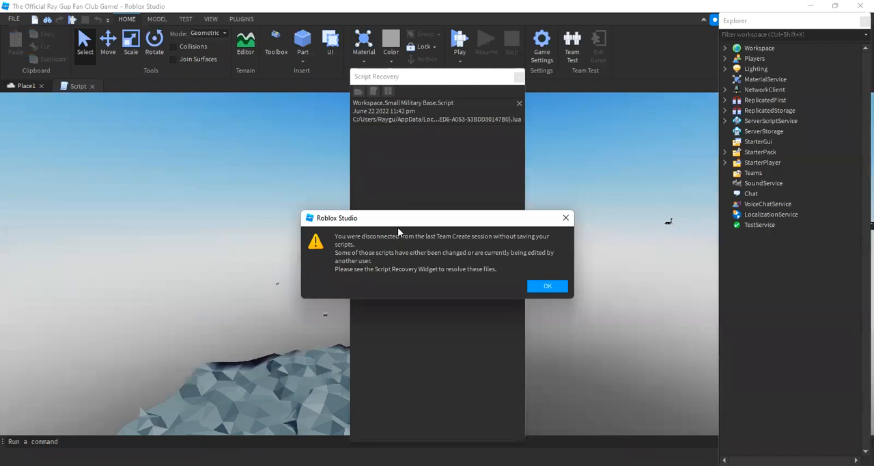
mouse_move(495, 101)
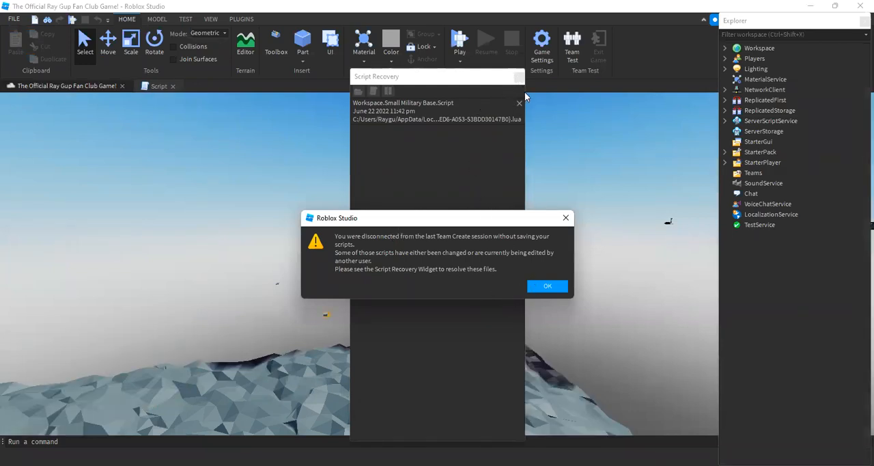
click(547, 285)
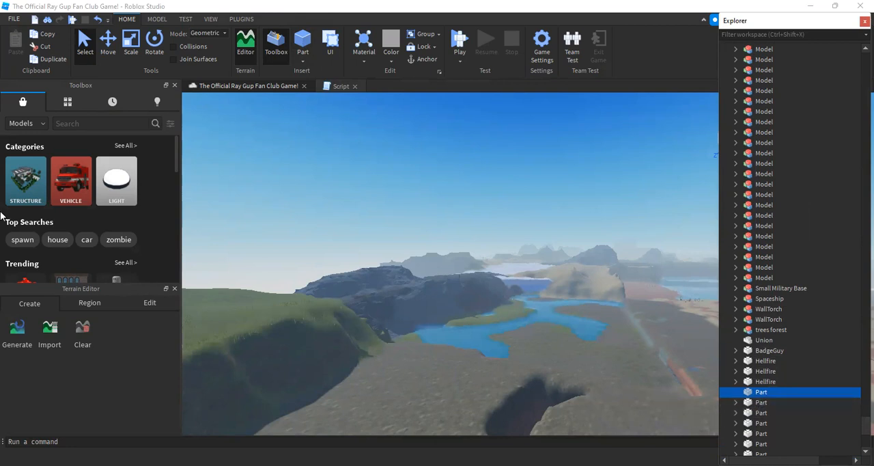
mouse_move(429, 286)
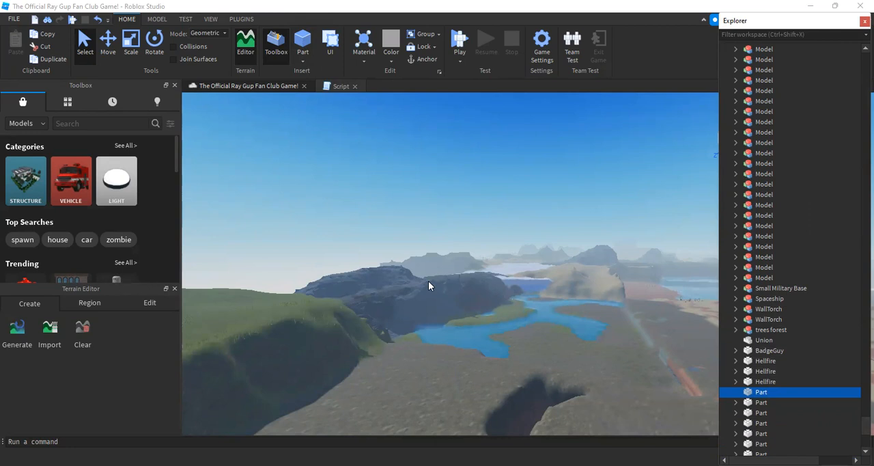
Step: Deselect the Part once the terrain world loads with Toolbox and Terrain Editor
click(327, 176)
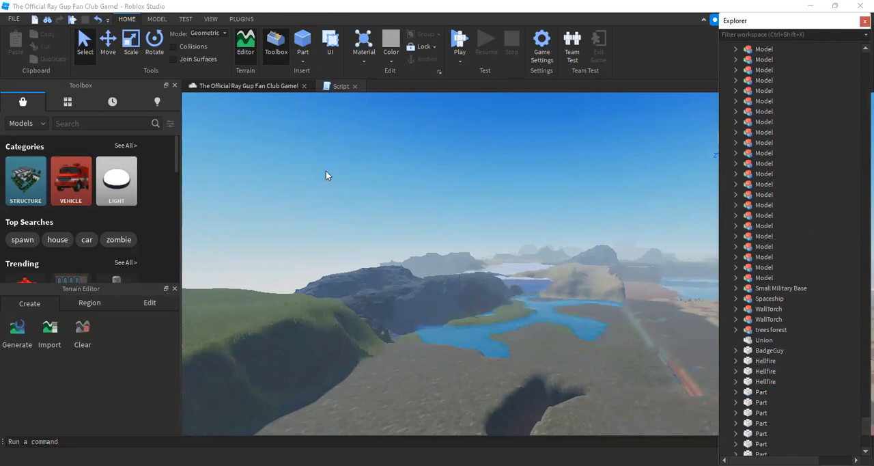
Step: Start Publish to Roblox As..., continuing past the private-assets warning without granting
click(13, 18)
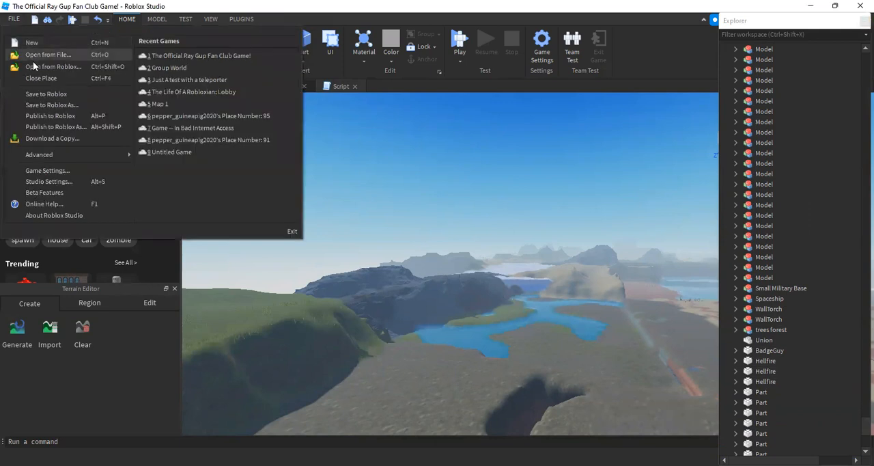
mouse_move(55, 127)
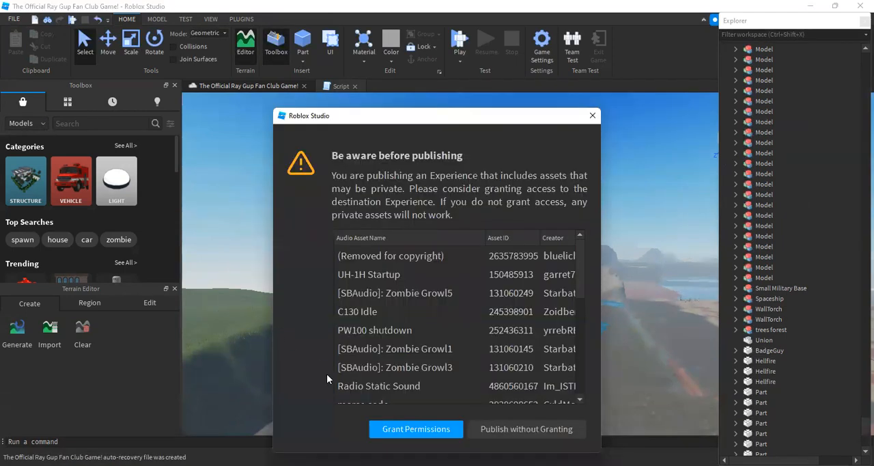
click(526, 429)
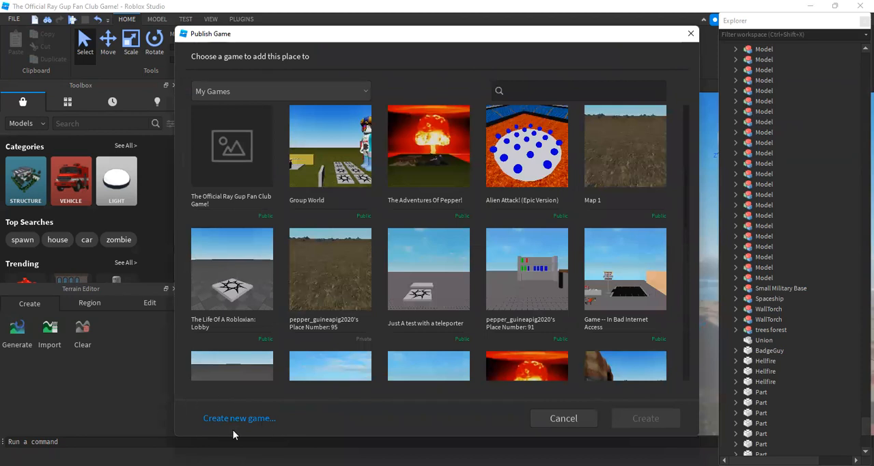
Step: Select The Official Ray Gup Fan Club Game! as destination and confirm overwriting it
click(231, 146)
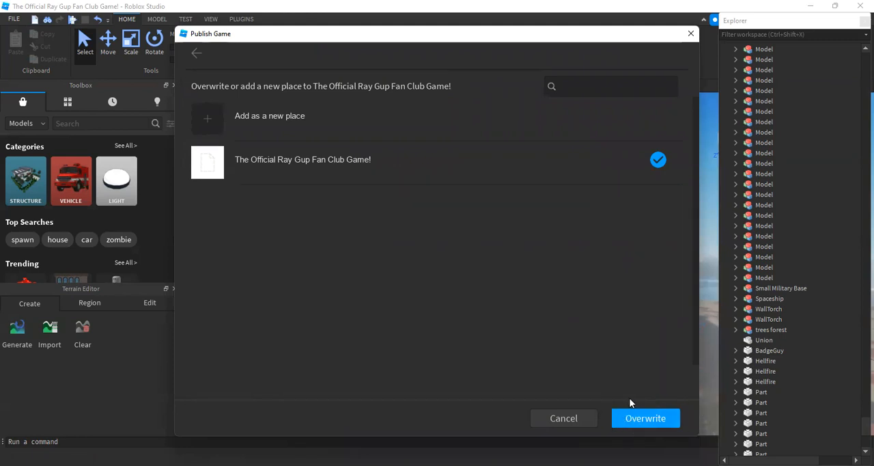
mouse_move(644, 418)
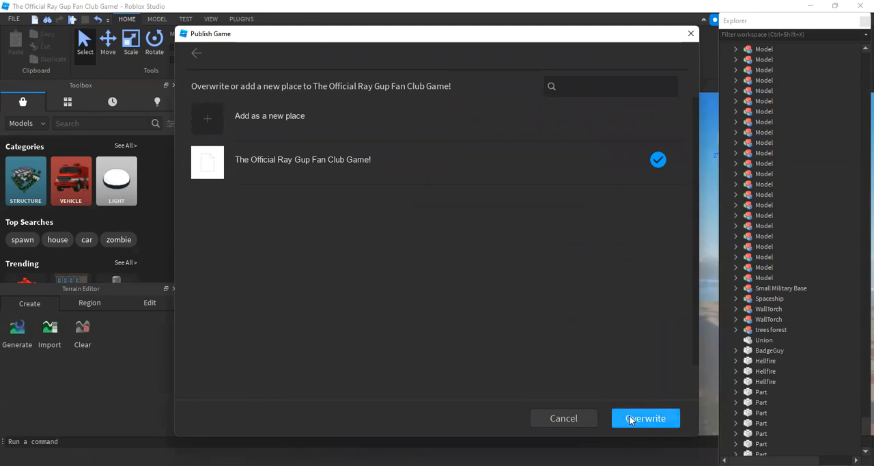
click(645, 418)
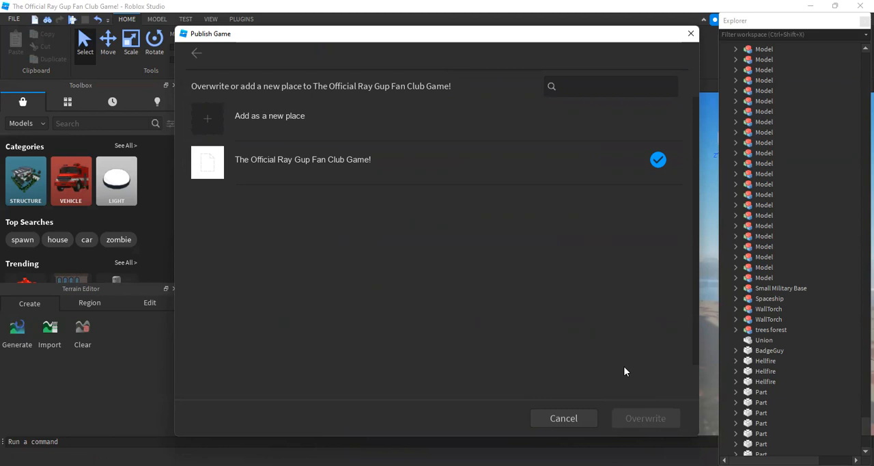
Step: Close the 'Successfully published!' confirmation and exit Roblox Studio
click(644, 417)
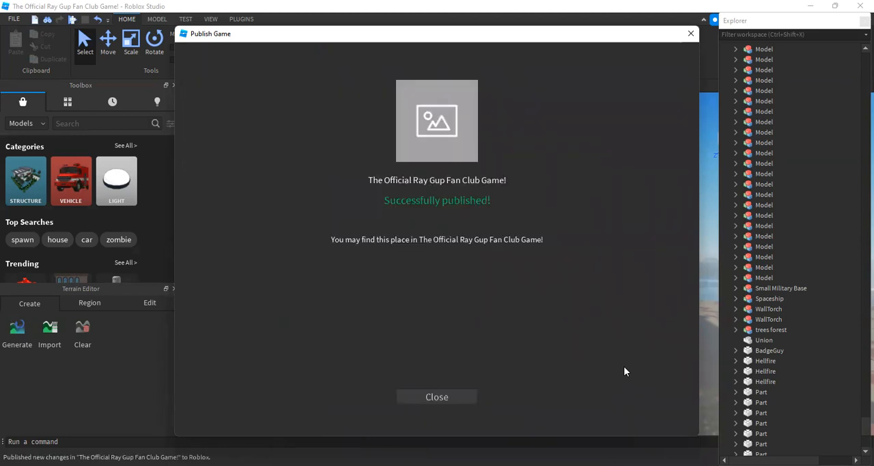
mouse_move(372, 201)
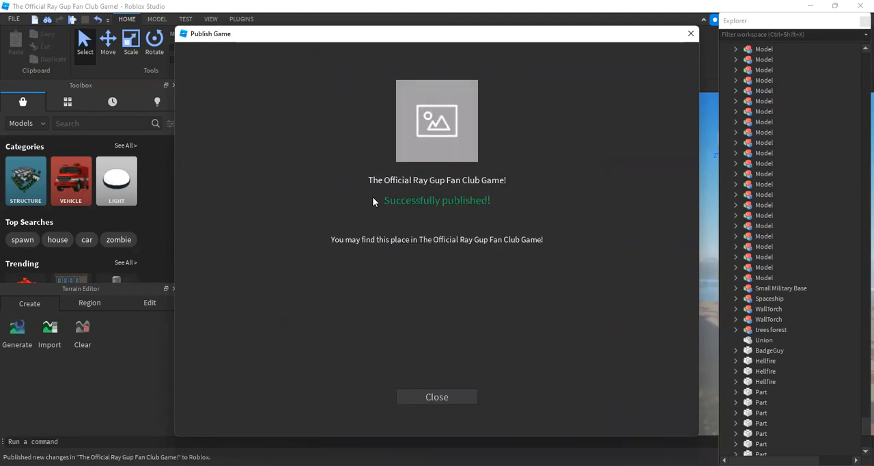
mouse_move(353, 409)
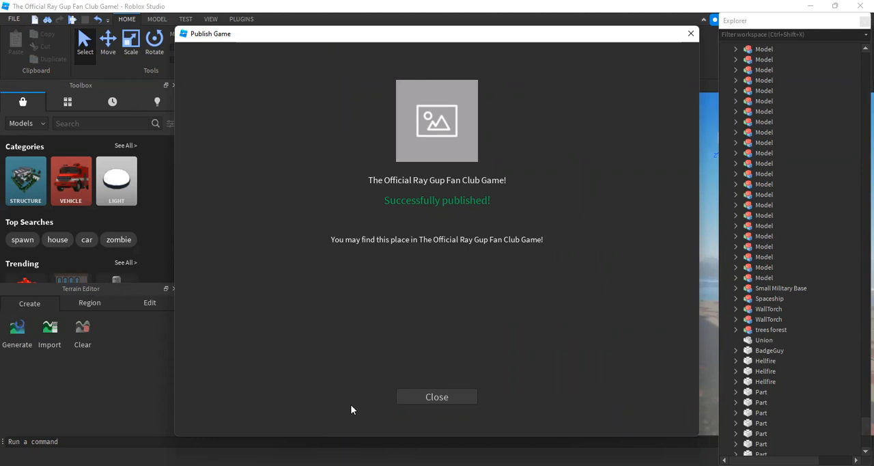
click(436, 396)
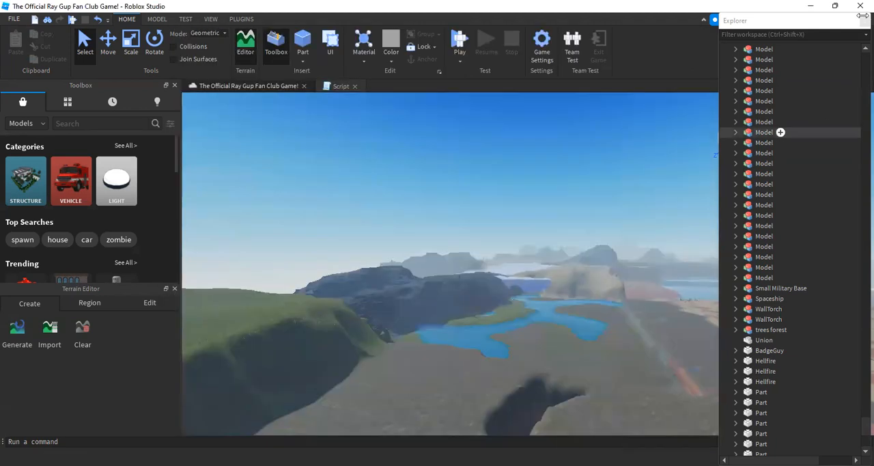
click(355, 85)
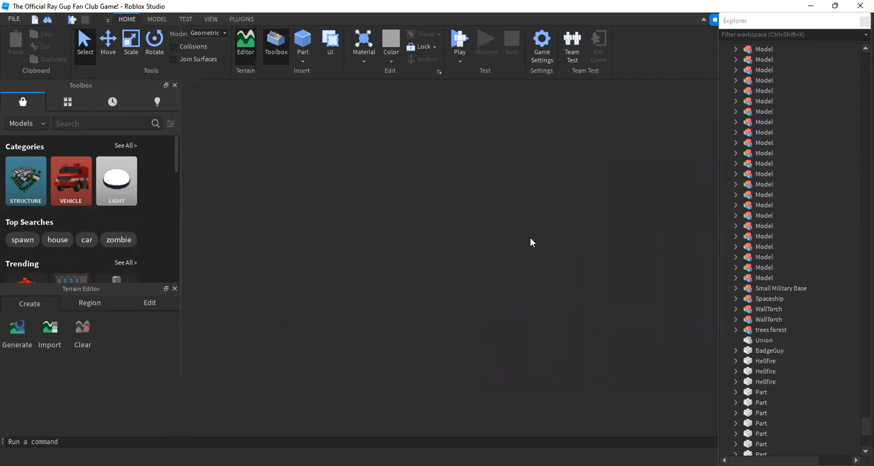